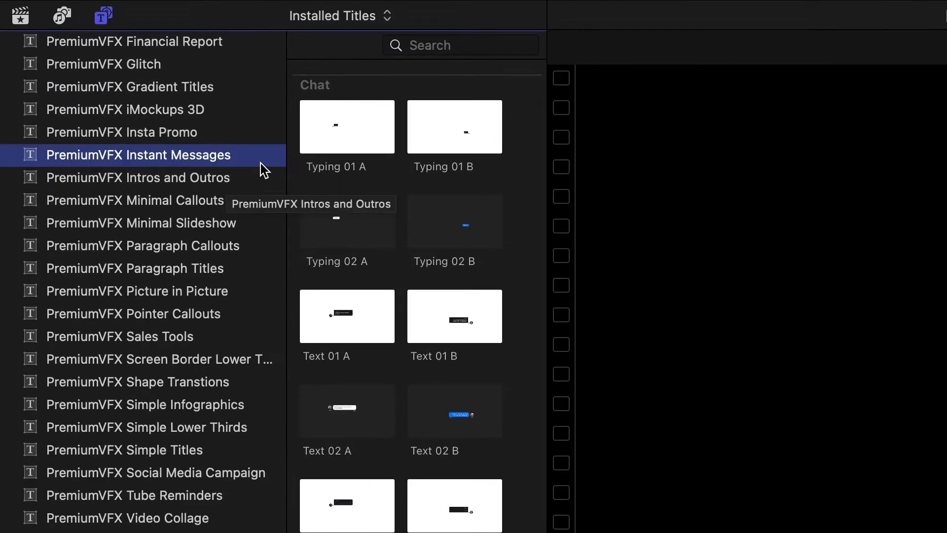
Hide the sidebar so the PremiumVFX Instant Messages Chat presets fill a wider grid.
left_click(103, 15)
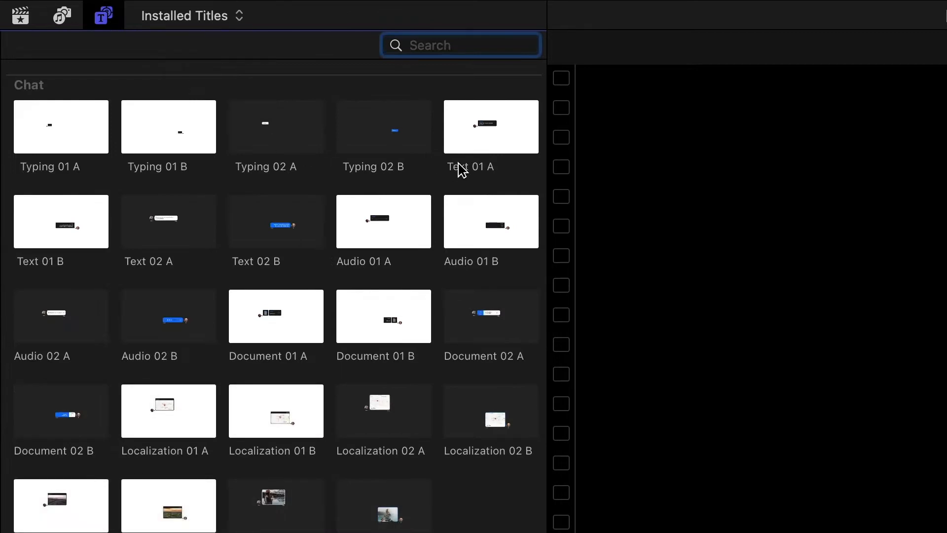
mouse_move(471, 168)
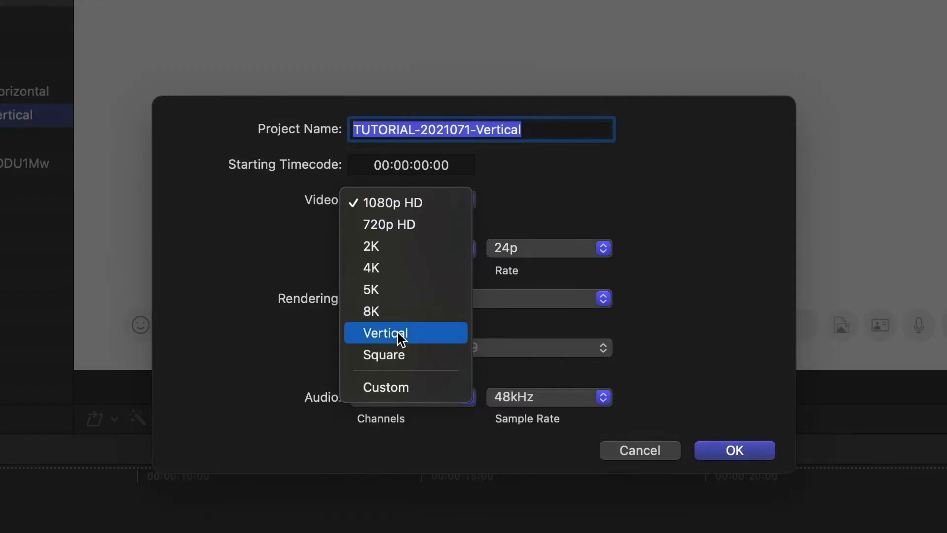
Set Video Format to Vertical at 1080x1920 resolution and confirm the project settings.
left_click(385, 331)
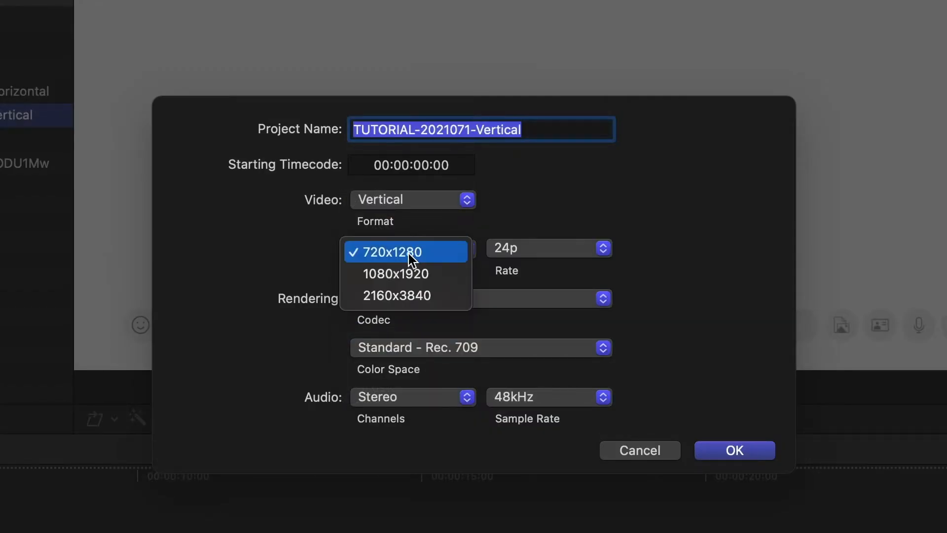
left_click(395, 274)
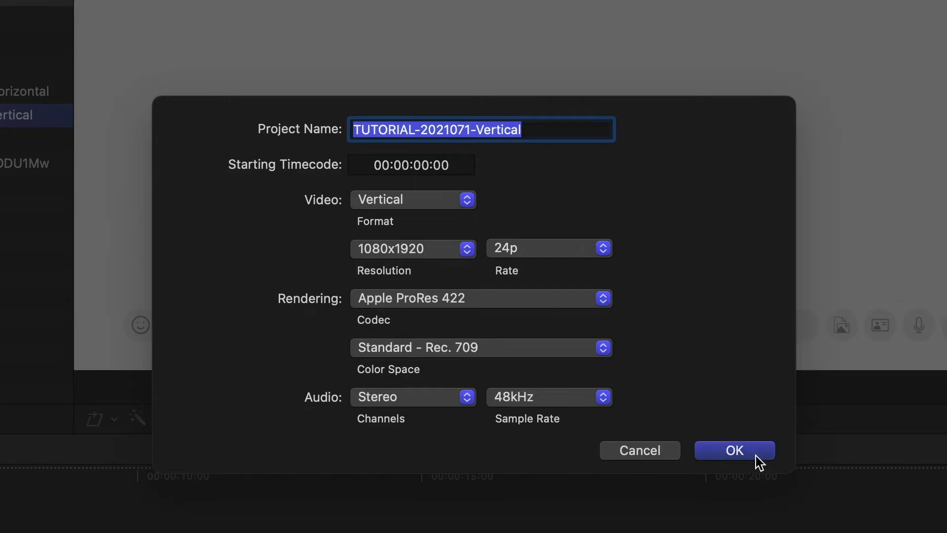
left_click(734, 450)
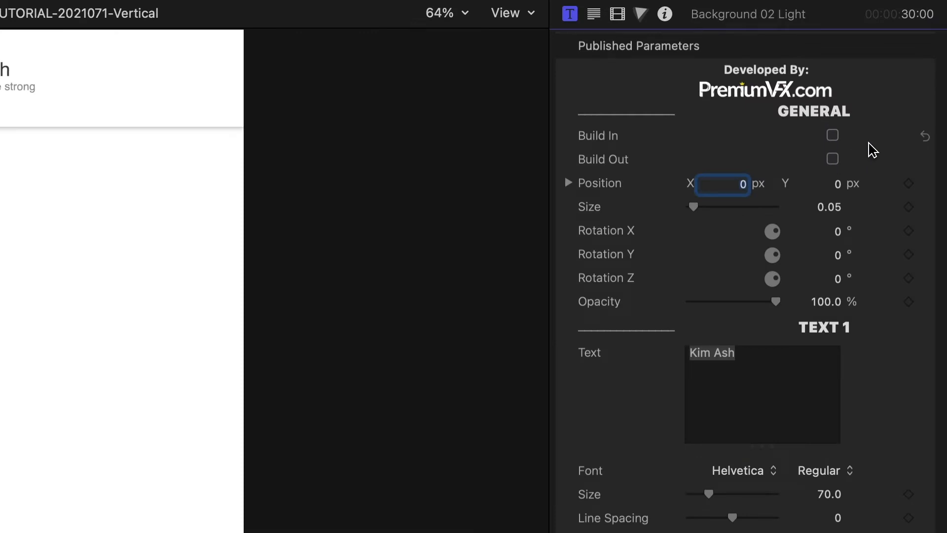
type("Rebecca R")
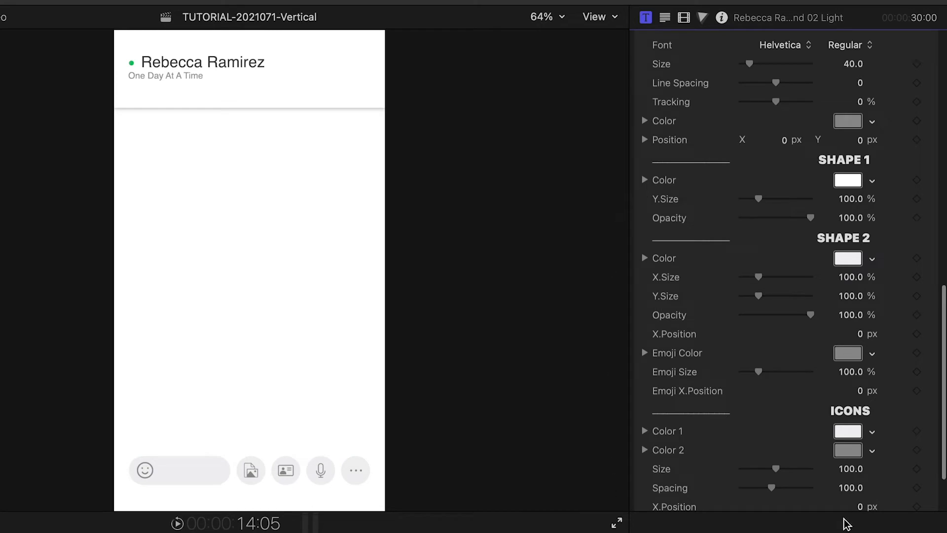
mouse_move(858, 512)
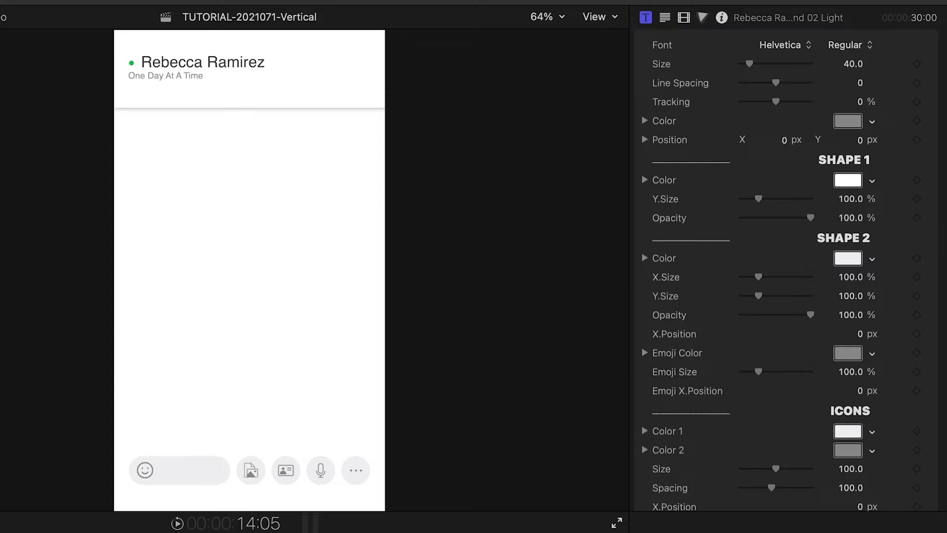
Add a Text 01 A message bubble and assign Profile Pic A as the sender's picture.
left_click(103, 15)
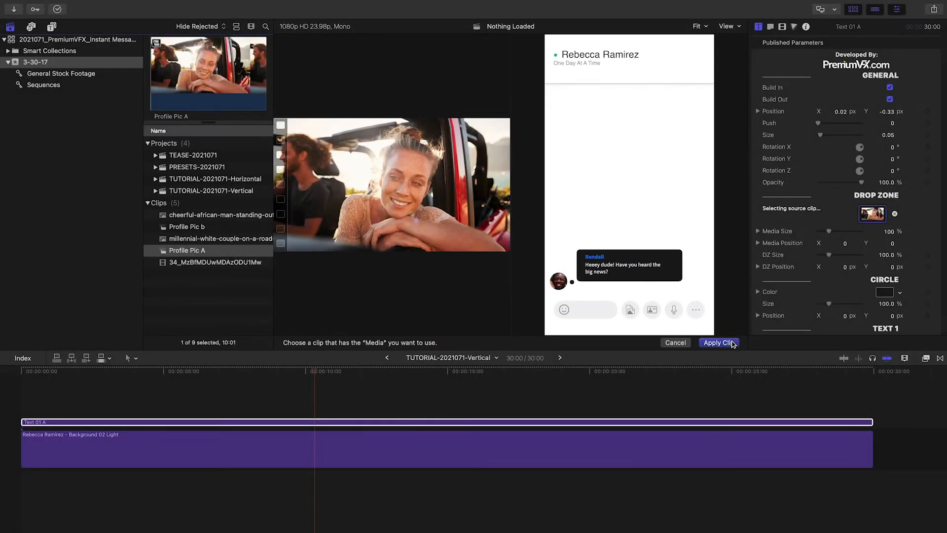
left_click(718, 342)
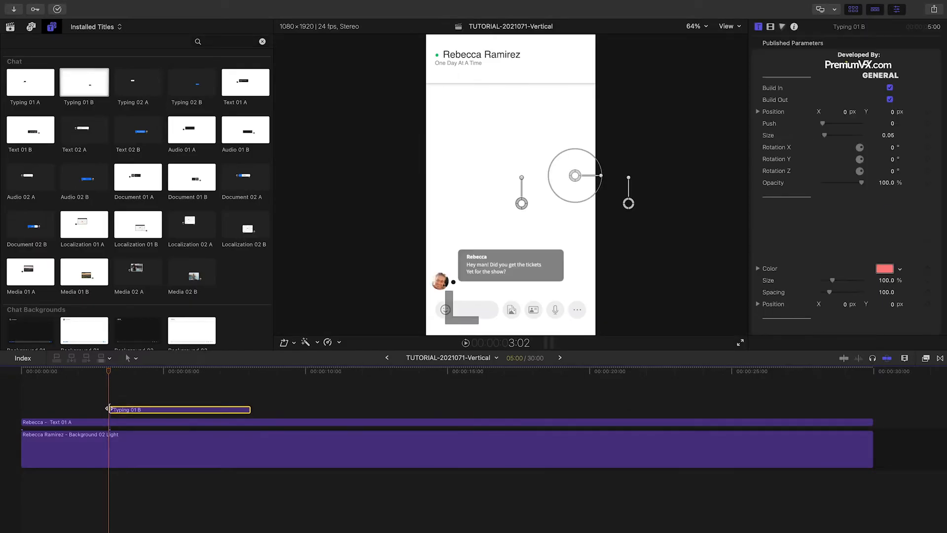
Place the Typing 01 B typing indicator above the Text 01 A clip on the timeline.
left_click(739, 342)
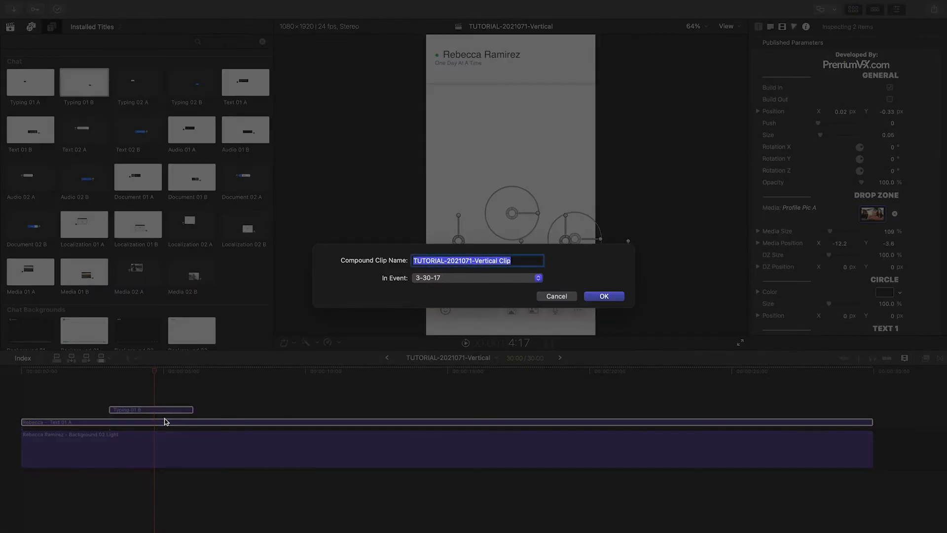
Create the compound clip named Chat Clip and set the typing indicator's Push to 15.
type("Chat Clip")
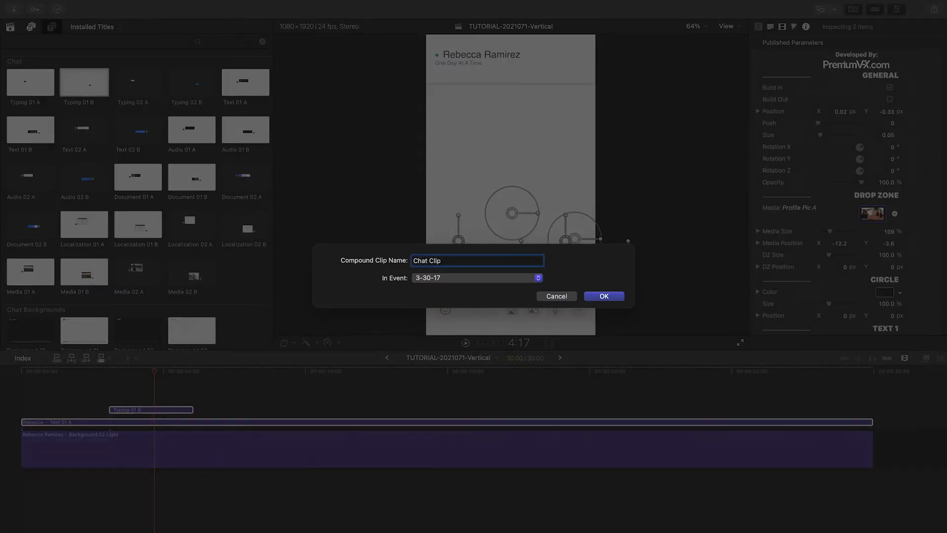
left_click(602, 296)
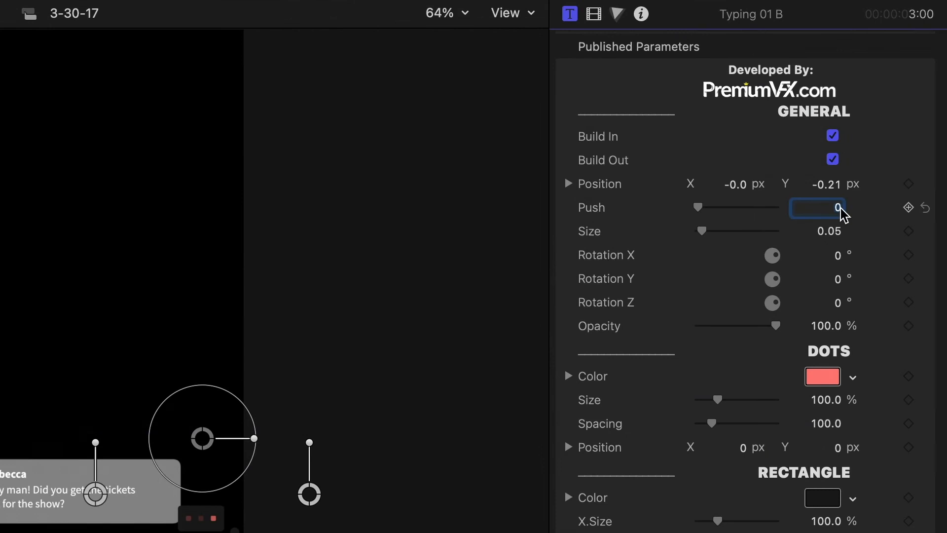
type("15.0")
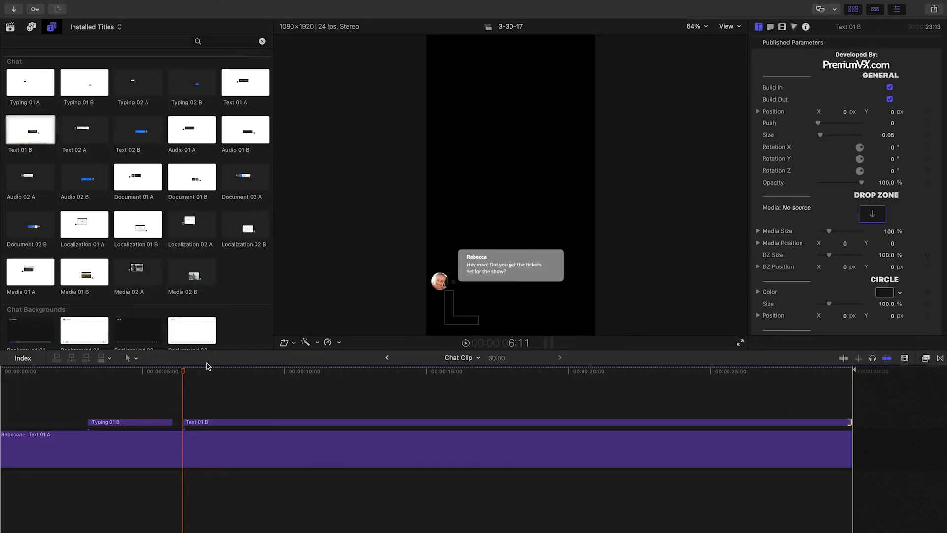
Add a Text 01 B reply bubble after Typing 01 B inside Chat Clip.
left_click(740, 342)
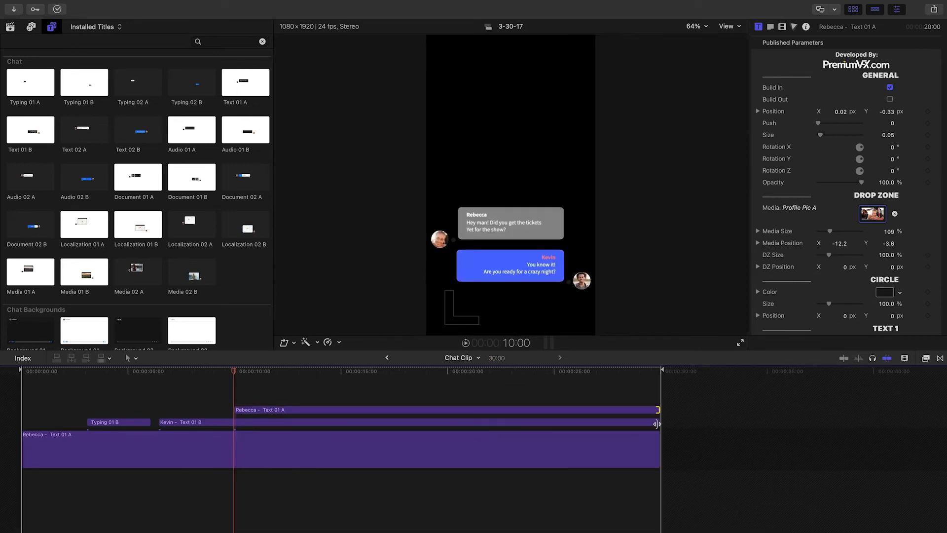
Make the Text 01 B reply Kevin's with his picture and add a Rebecca message at 10 seconds.
left_click(740, 343)
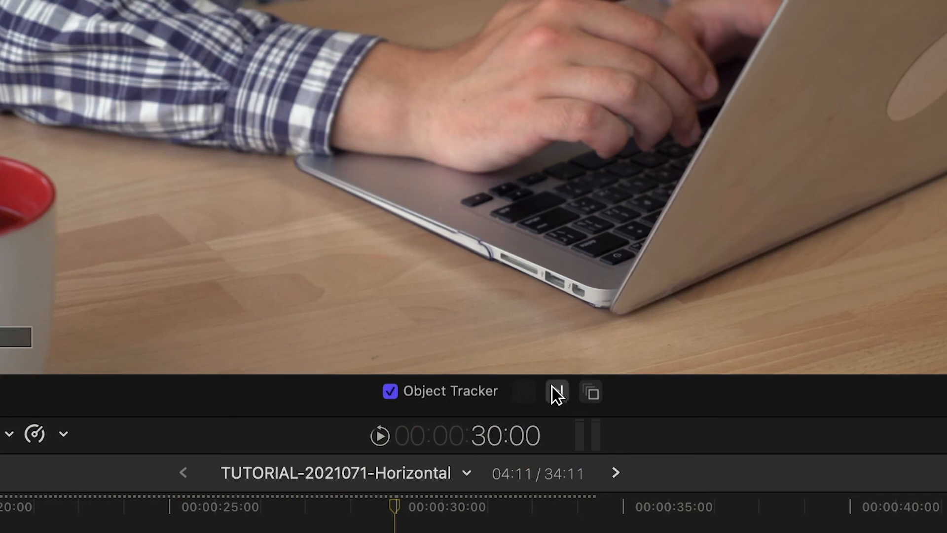
Place the Object Tracker box on the laptop lid and analyze the clip.
left_click(556, 391)
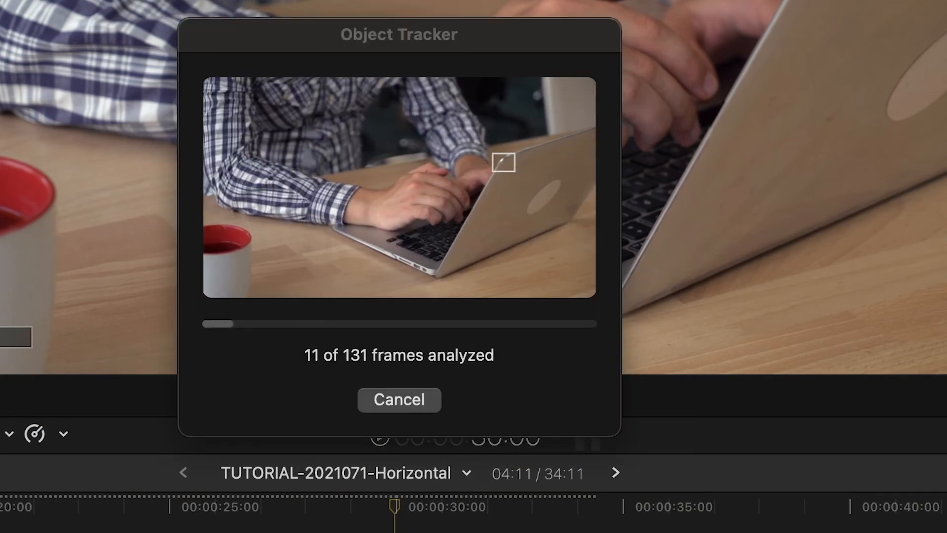
left_click(399, 399)
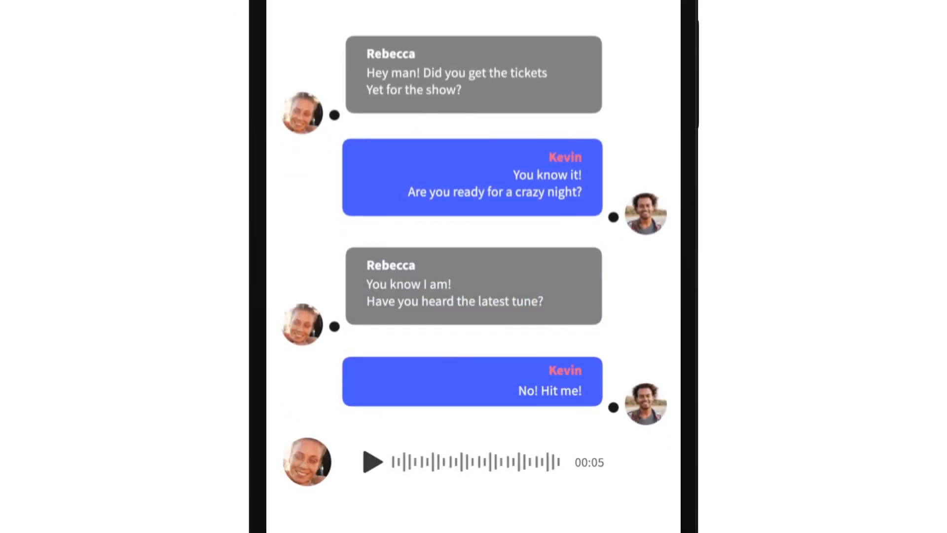
left_click(371, 462)
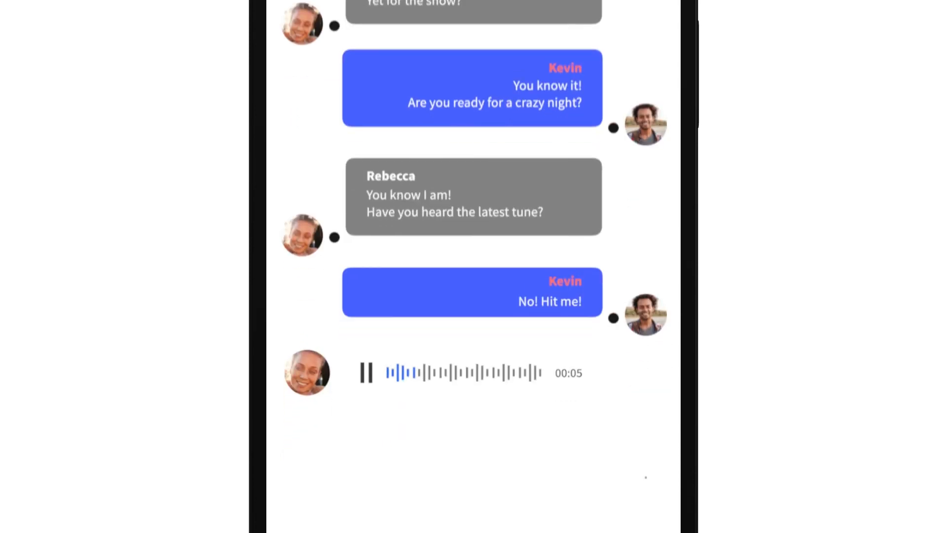